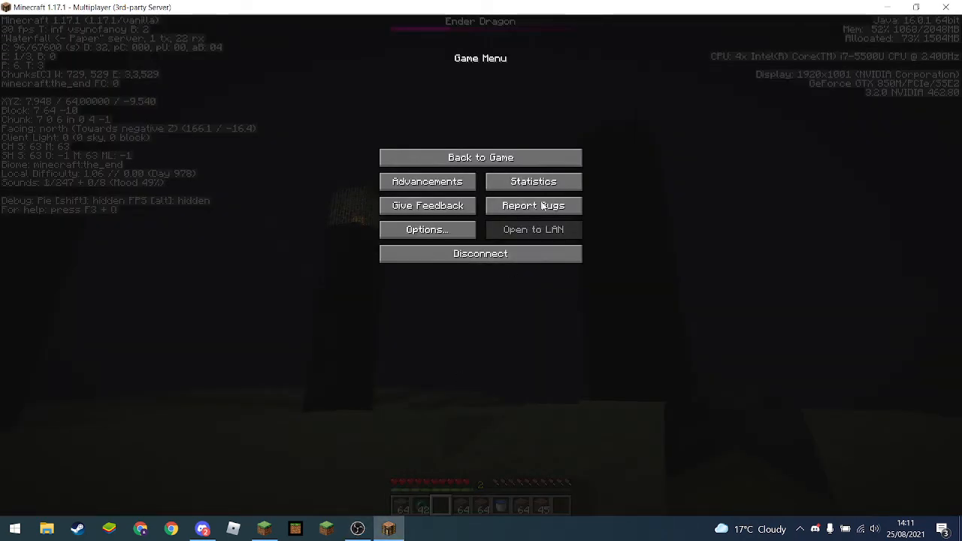
# - Resume the Ender Dragon fight from the pause menu with 'Back to Game'
pyautogui.click(480, 157)
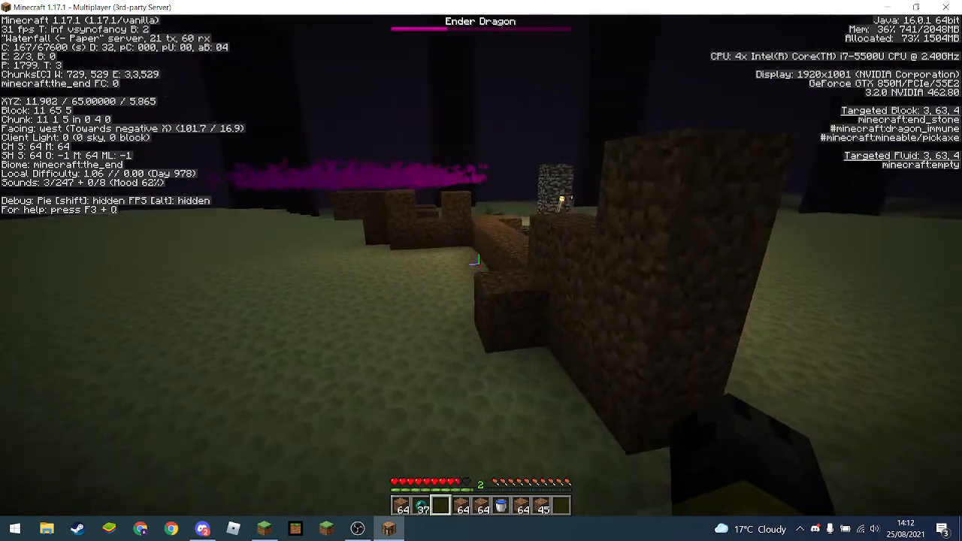
pyautogui.moveTo(481, 270)
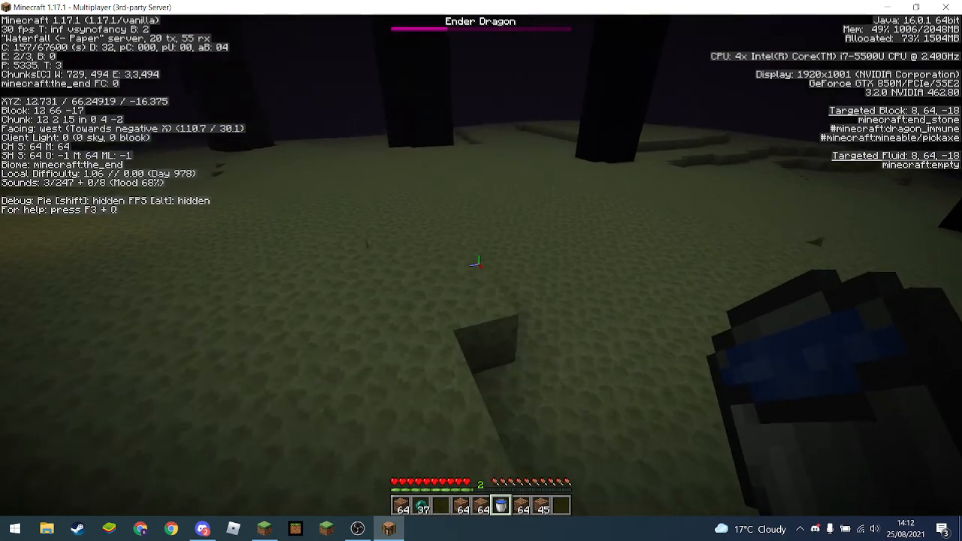
pyautogui.moveTo(473, 263)
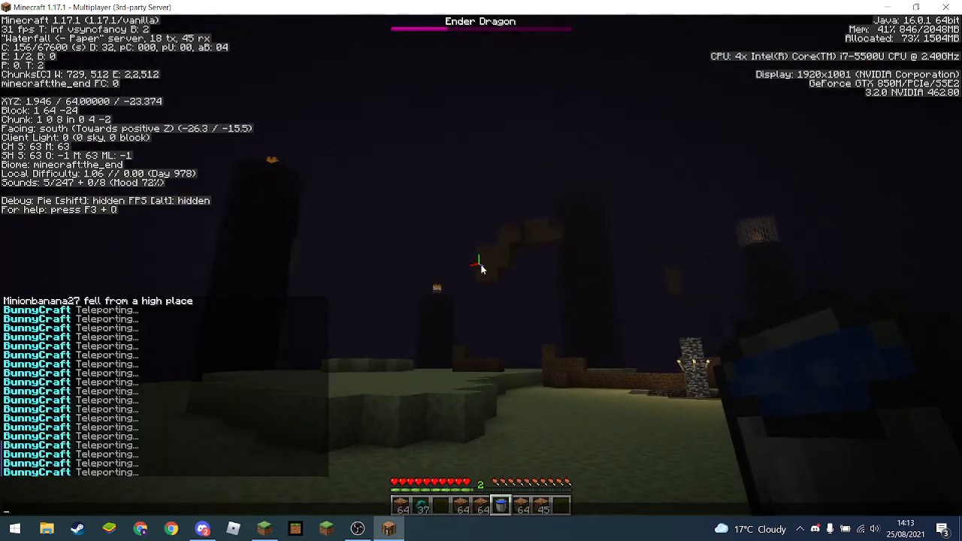
pyautogui.write('/give Minionbanana27 ender_pearl 64')
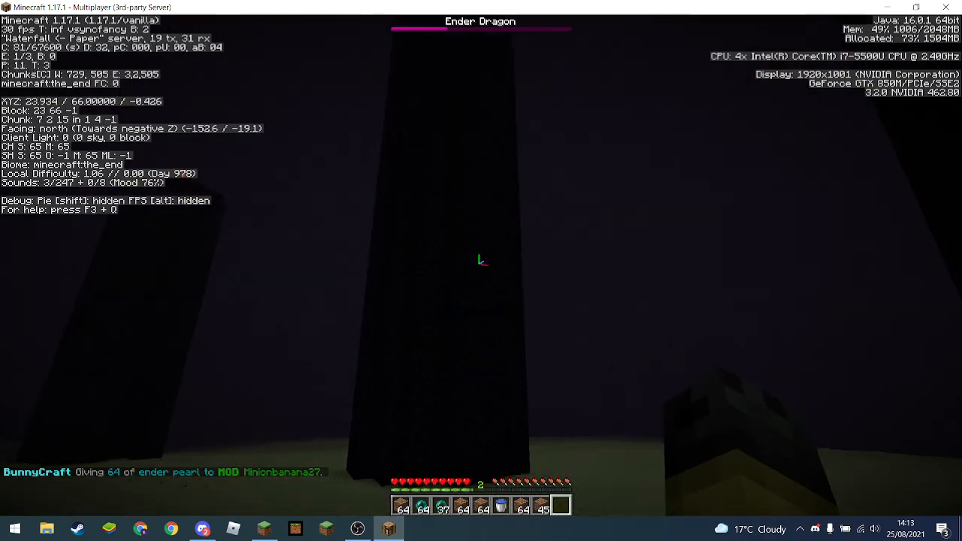
pyautogui.moveTo(481, 259)
pyautogui.write('/tp ~ 500 ~')
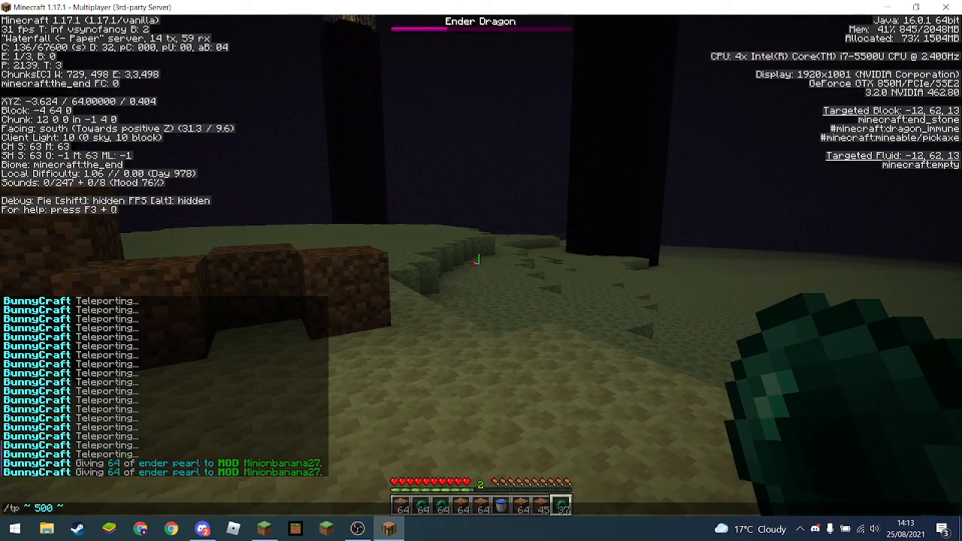
pyautogui.press('e')
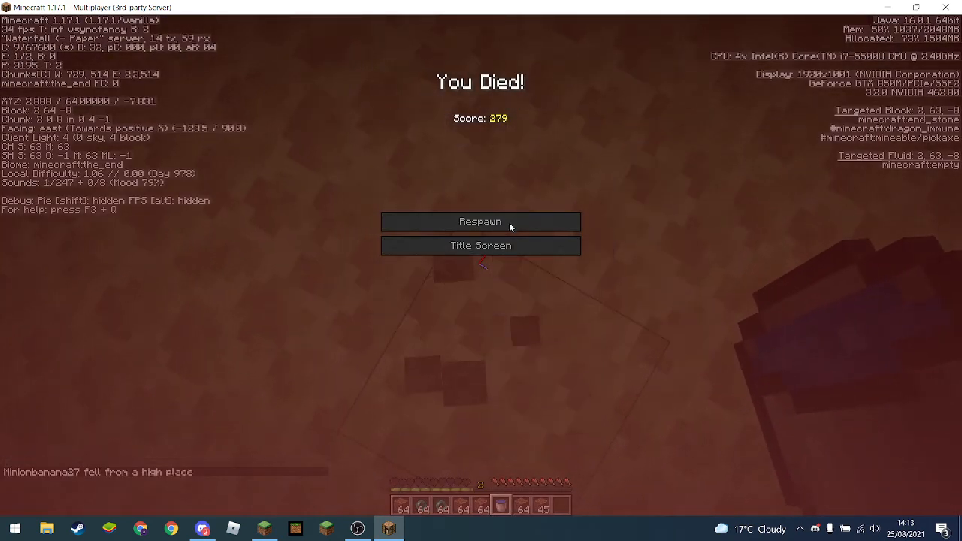
# - Respawn from the death screen and return to the End stone island
pyautogui.click(480, 221)
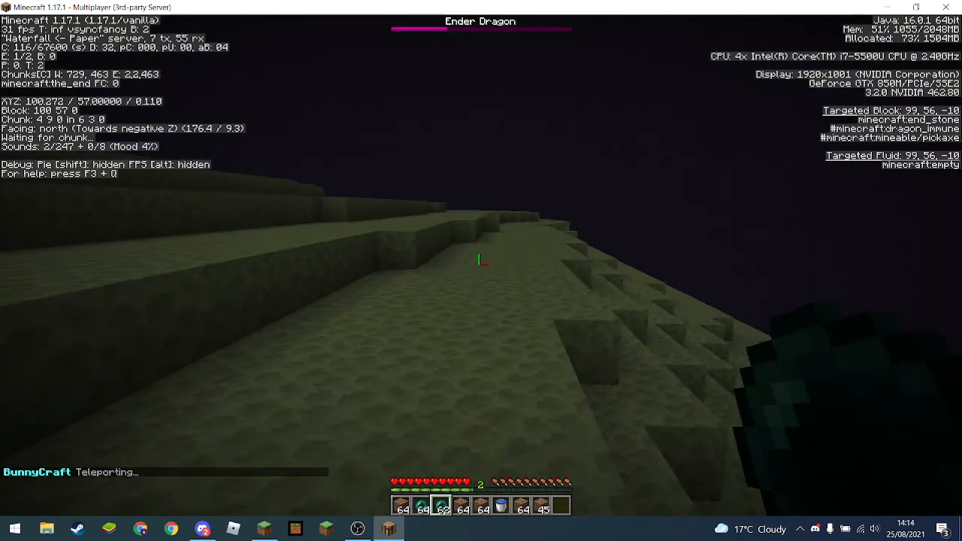
# - Pearl back to the central obsidian pillars, then pause to the Game Menu
pyautogui.press('Escape')
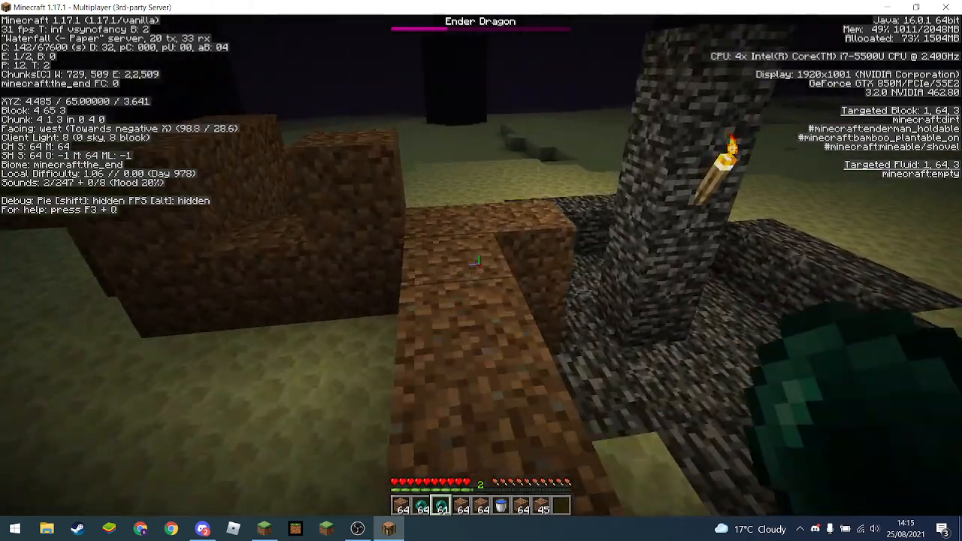
pyautogui.moveTo(480, 263)
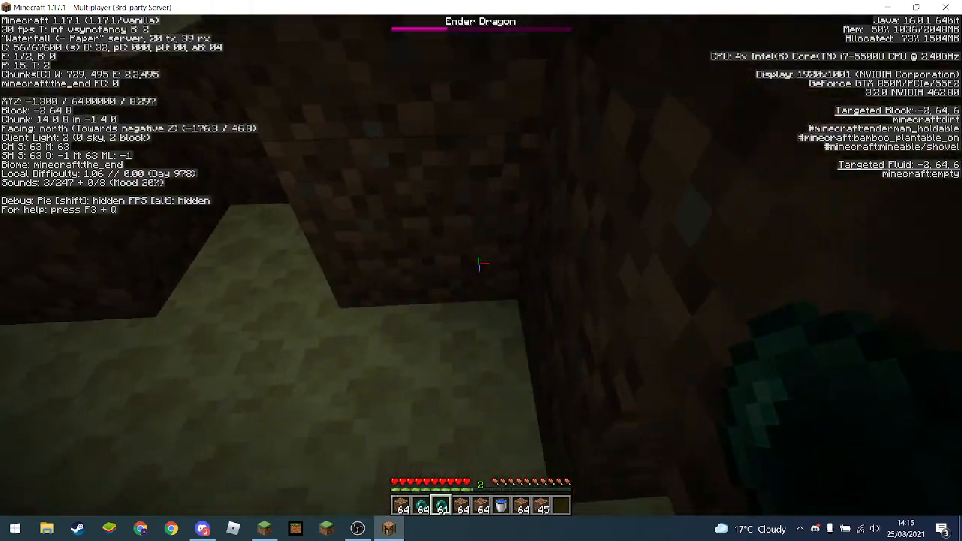
pyautogui.moveTo(481, 270)
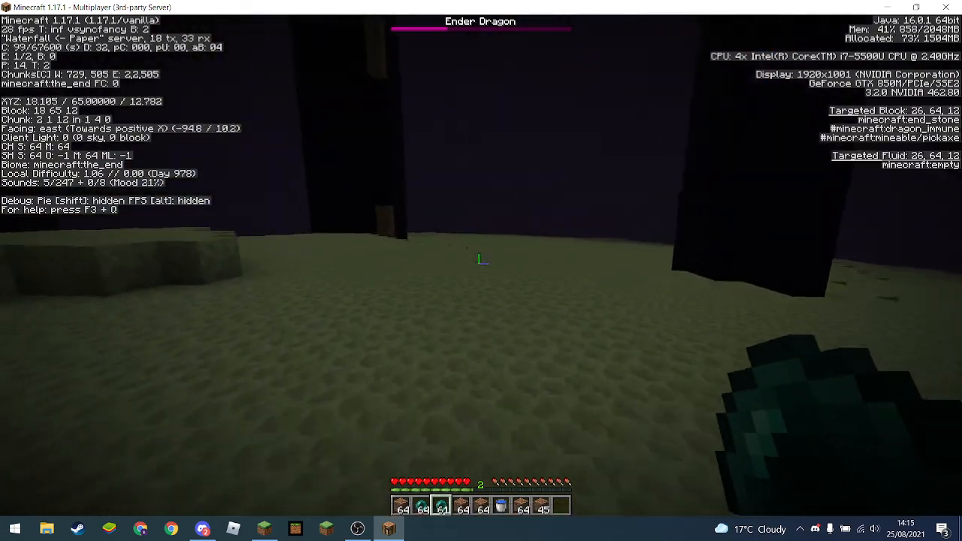
pyautogui.moveTo(481, 270)
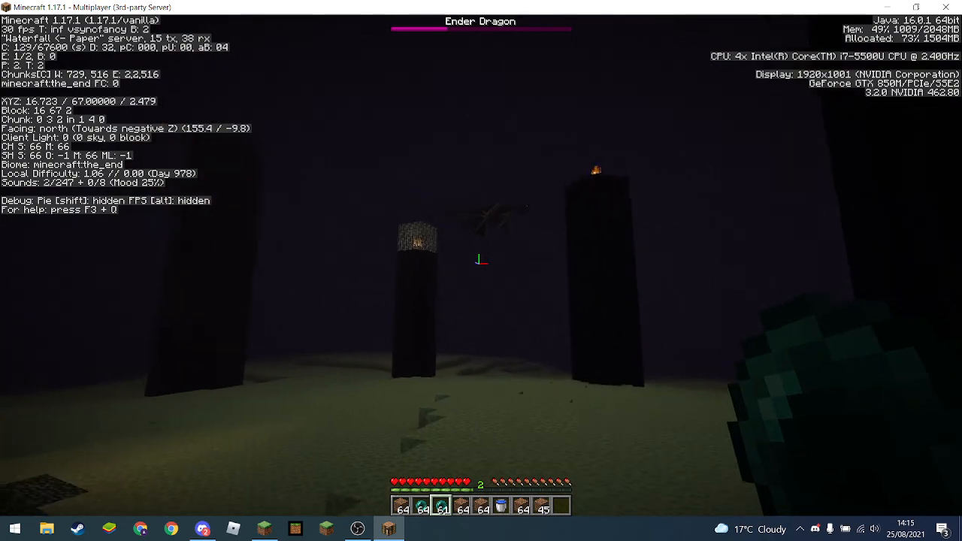
pyautogui.press('Escape')
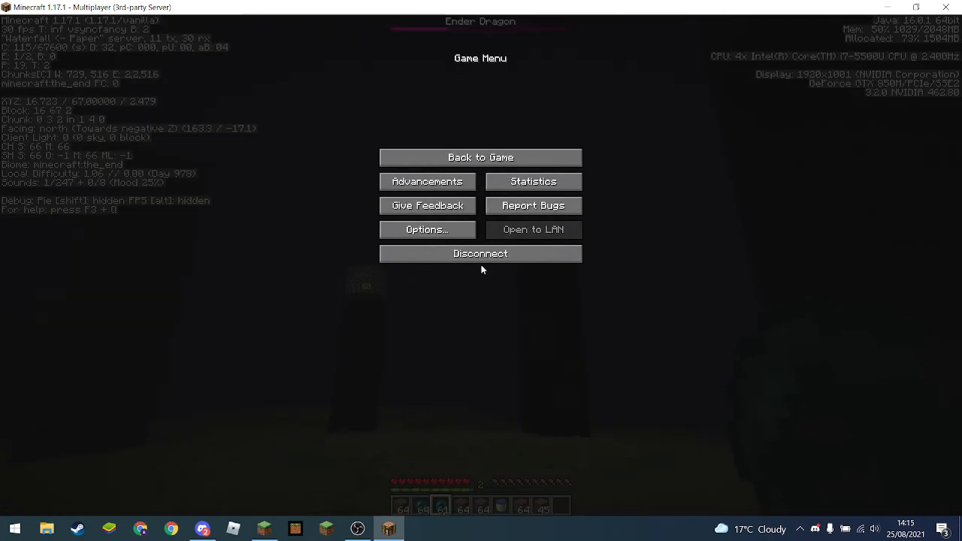